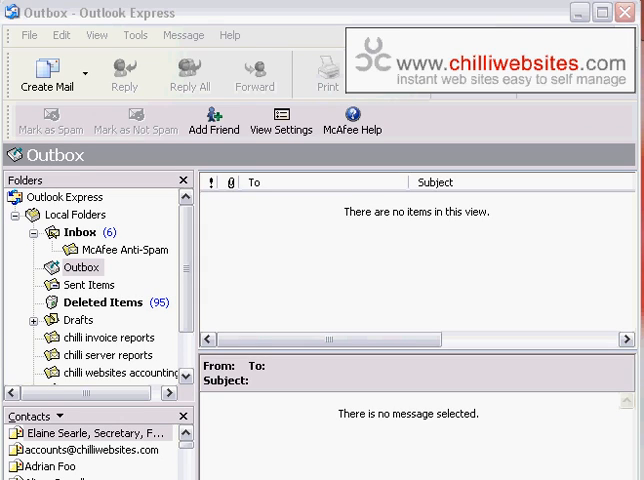
# Step: Show the Internet Accounts Mail list and select the mail.chilliwebsites.com account
pyautogui.click(82, 268)
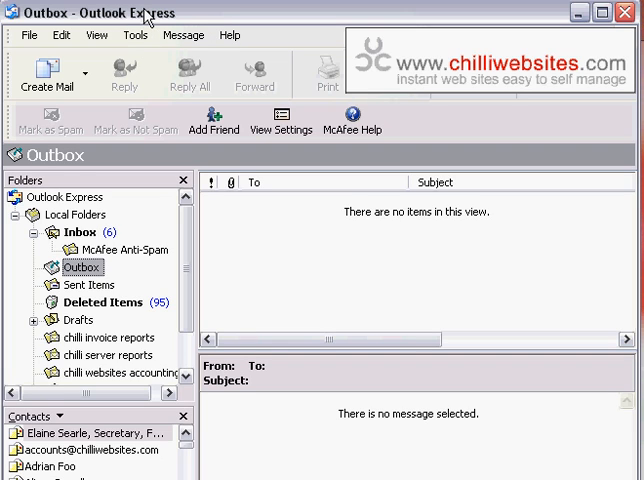
pyautogui.click(136, 34)
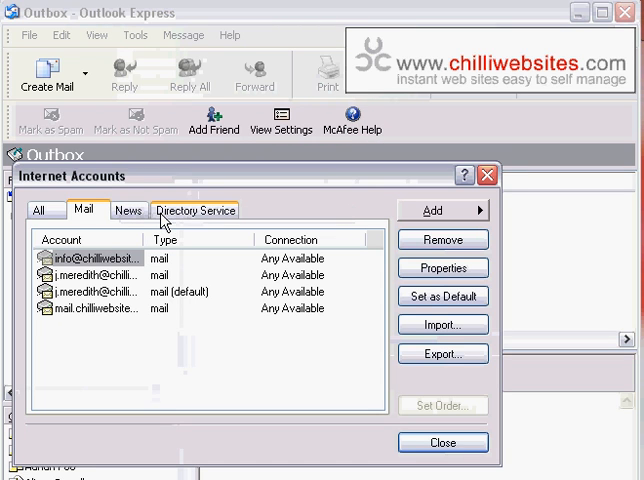
pyautogui.click(96, 308)
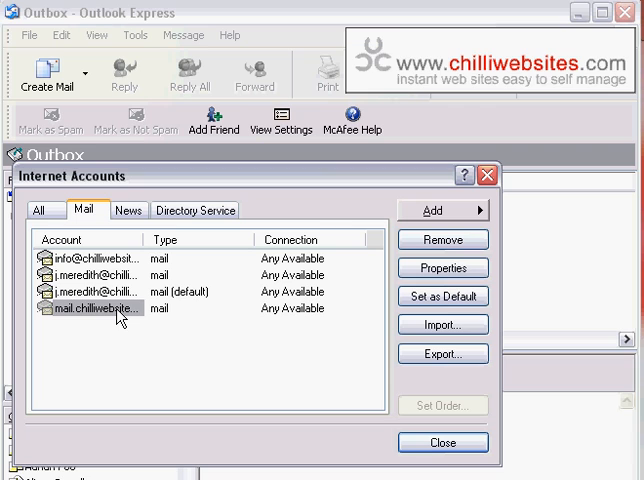
pyautogui.moveTo(318, 312)
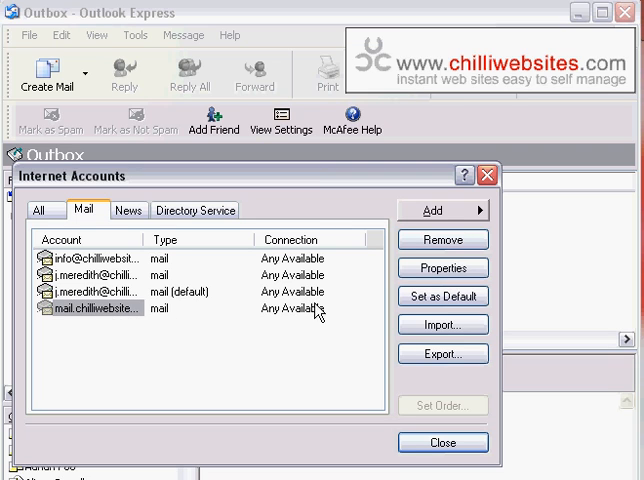
# Step: In the account's server settings, extend the account name to the full address joe@joe
pyautogui.click(442, 268)
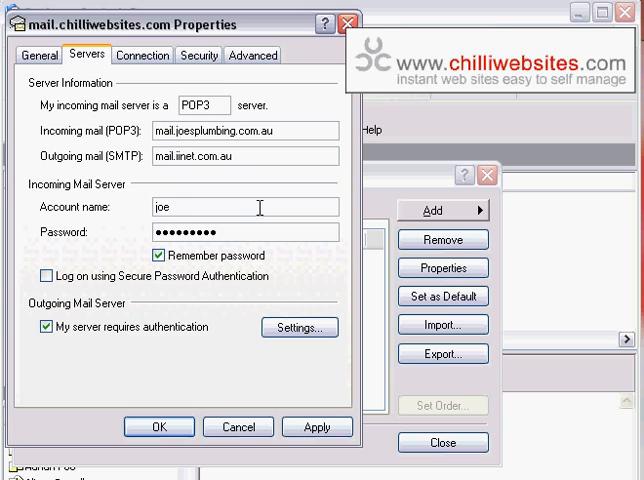
pyautogui.write('@joe')
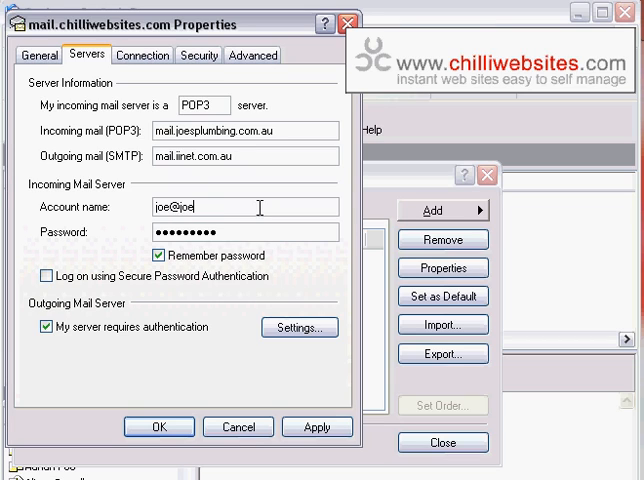